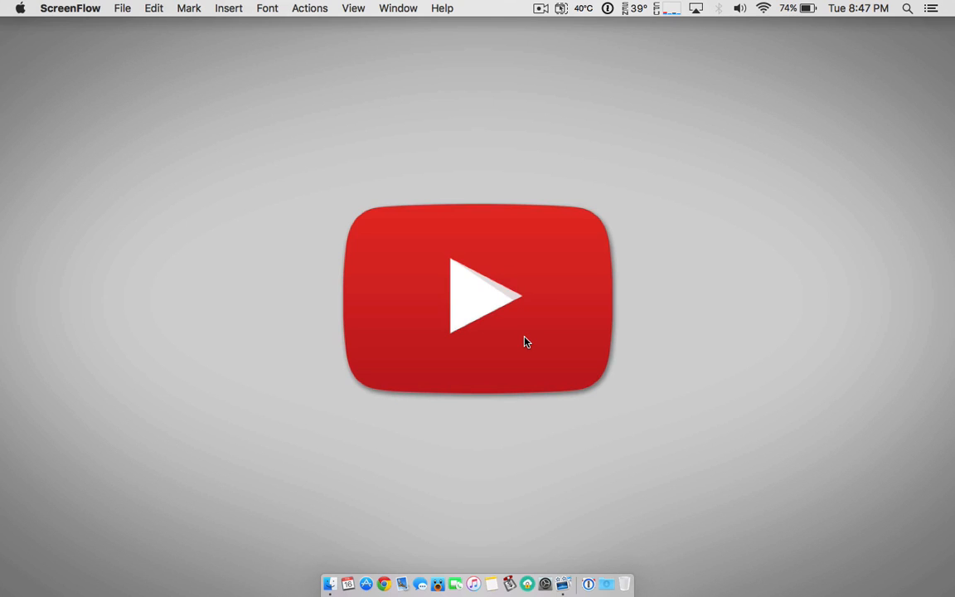
{"action": "mouse_move", "coordinate": [369, 139]}
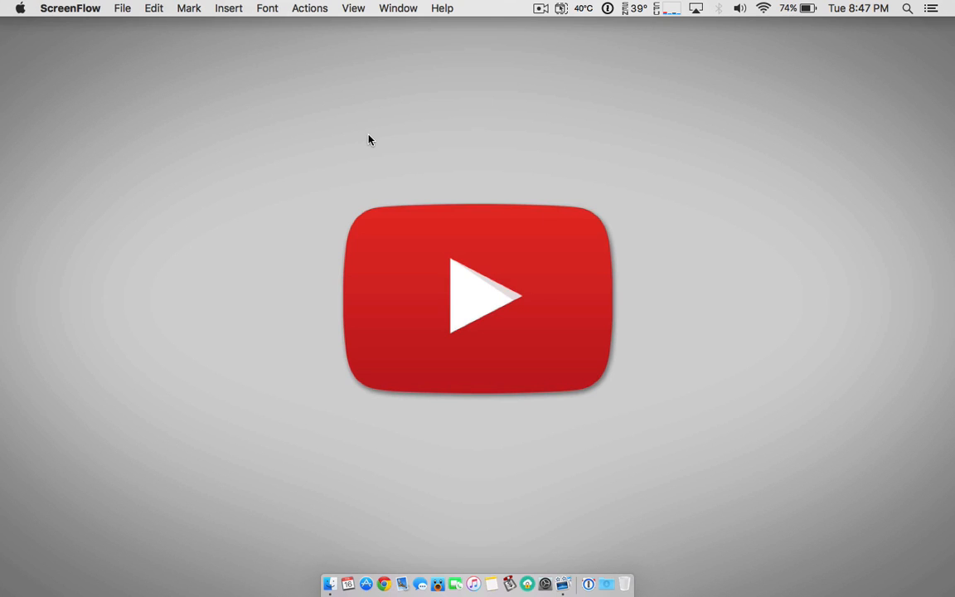
{"action": "mouse_move", "coordinate": [359, 487]}
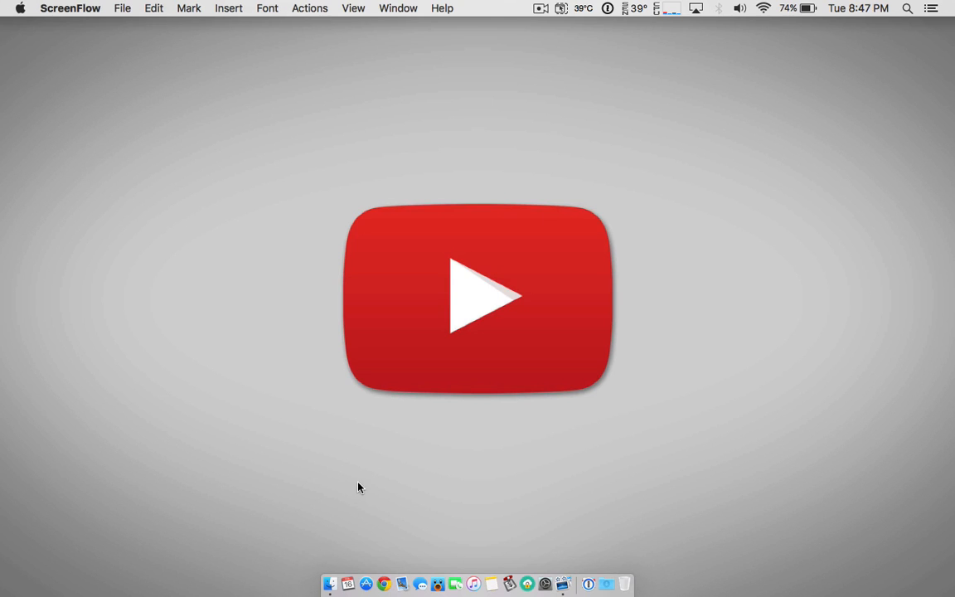
{"action": "mouse_move", "coordinate": [415, 487]}
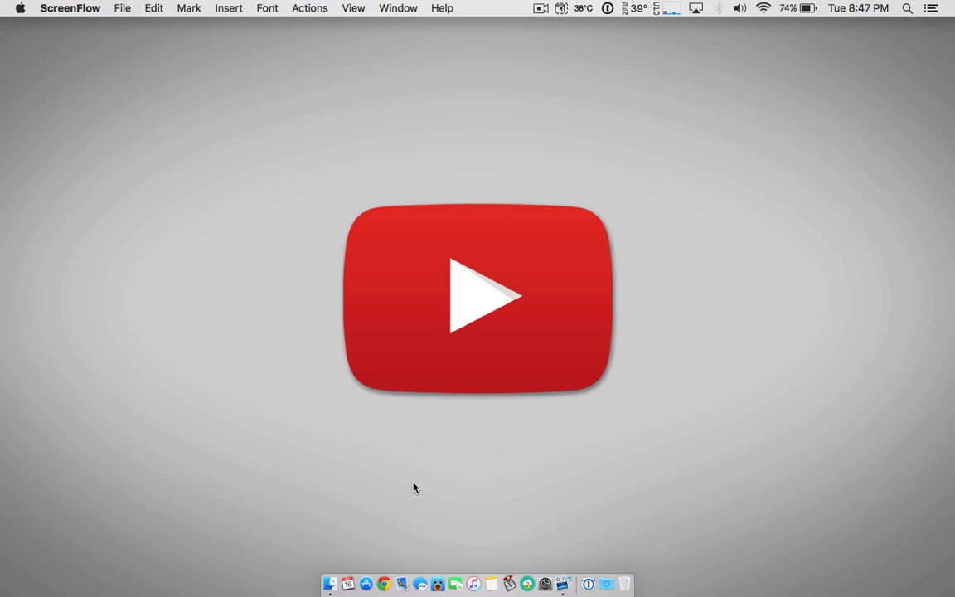
{"action": "mouse_move", "coordinate": [330, 576]}
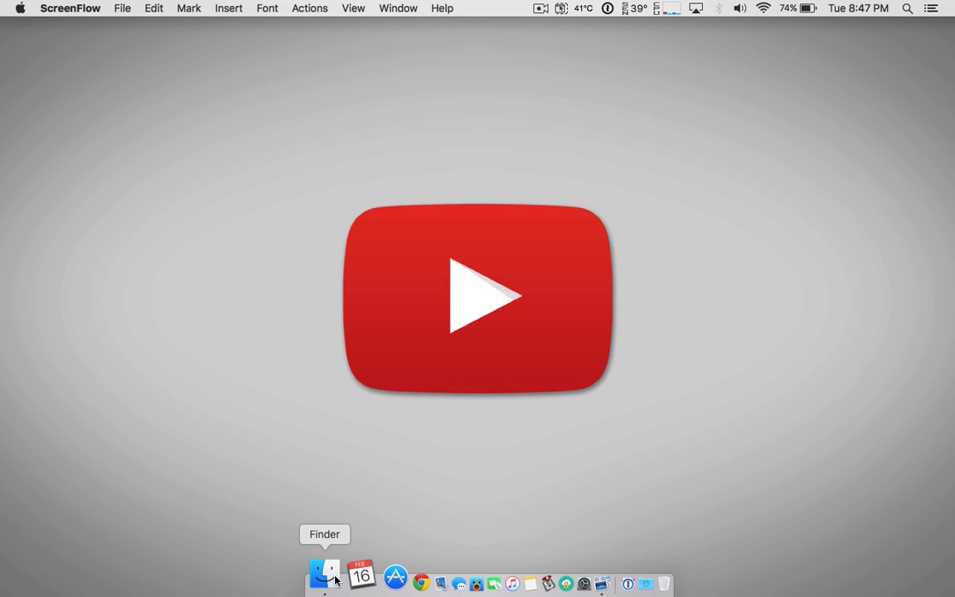
- Launch QuickTime Player.app from Finder's Applications folder
{"action": "left_click", "coordinate": [324, 573]}
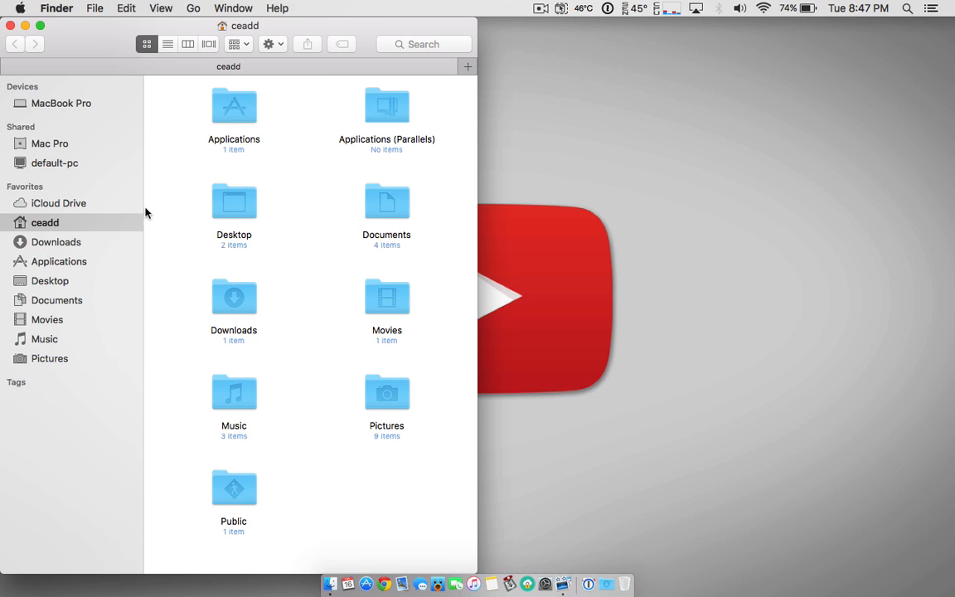
{"action": "left_click", "coordinate": [59, 262]}
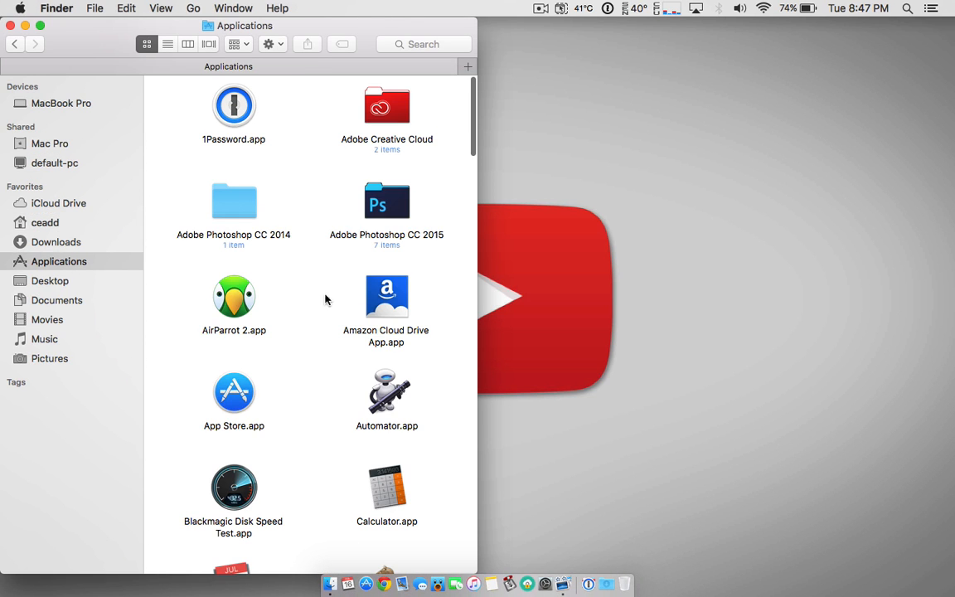
{"action": "scroll", "scroll_direction": "down", "scroll_amount": 3}
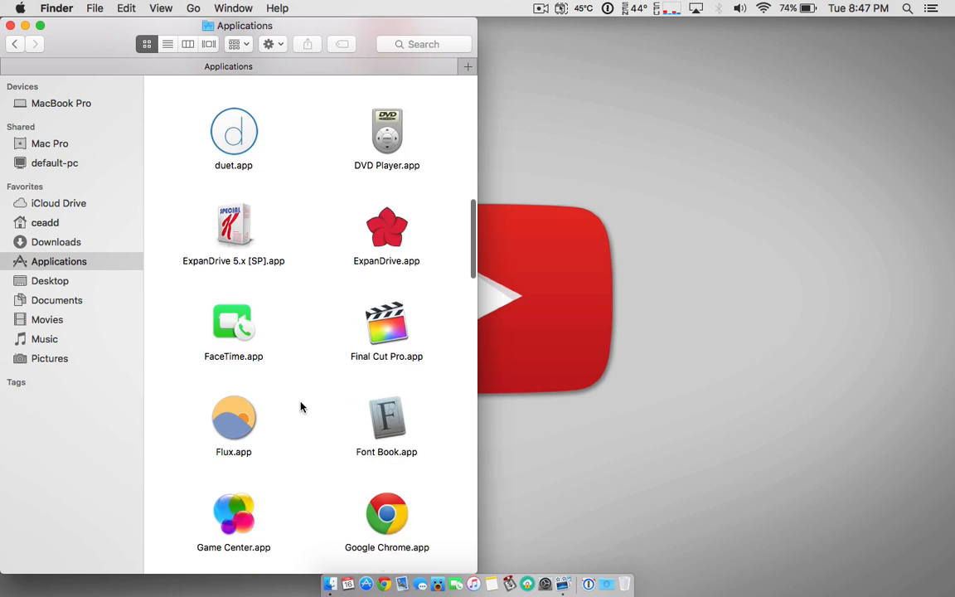
{"action": "scroll", "scroll_direction": "down", "scroll_amount": 3}
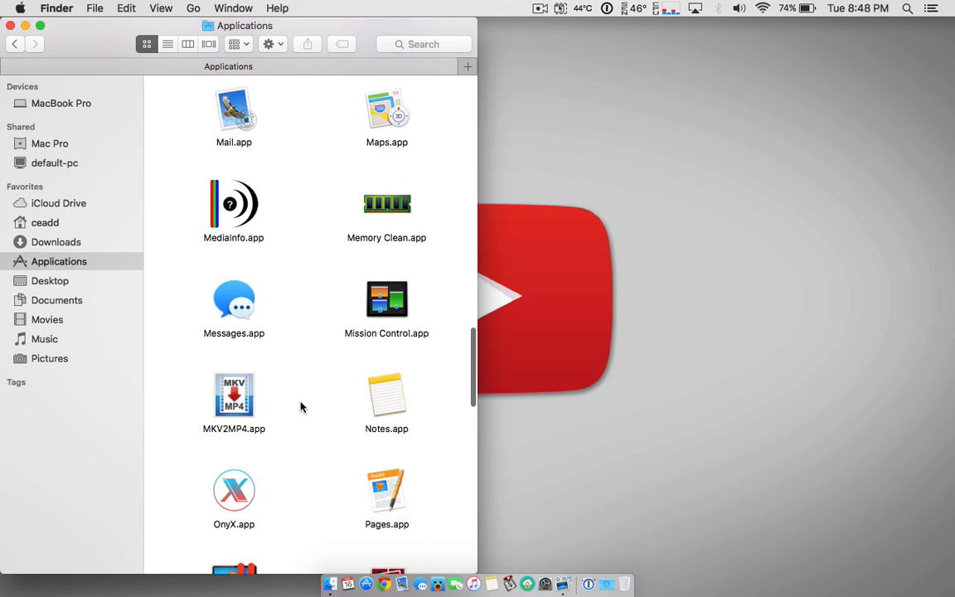
{"action": "scroll", "scroll_direction": "down", "scroll_amount": 3}
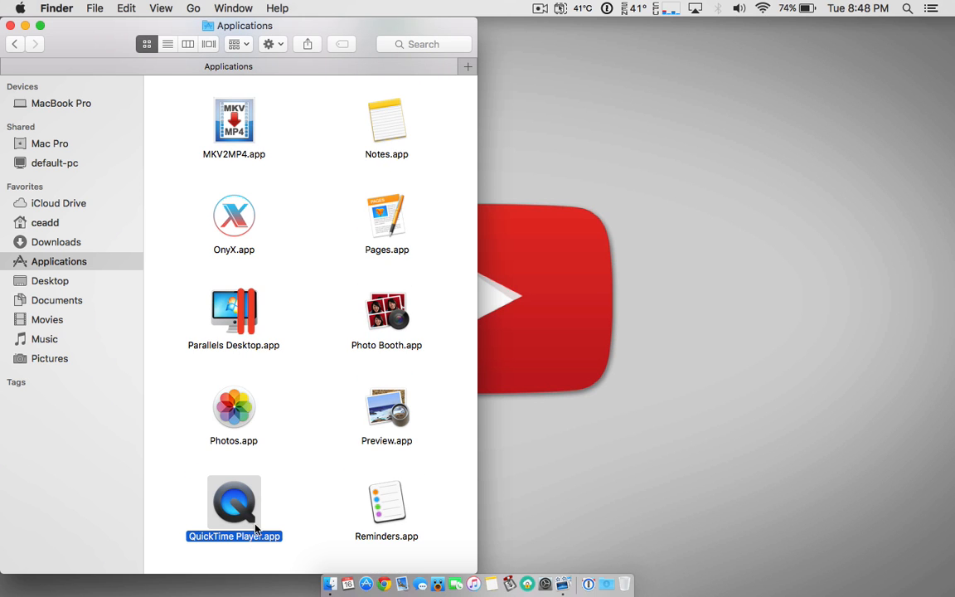
{"action": "double_click", "coordinate": [234, 497]}
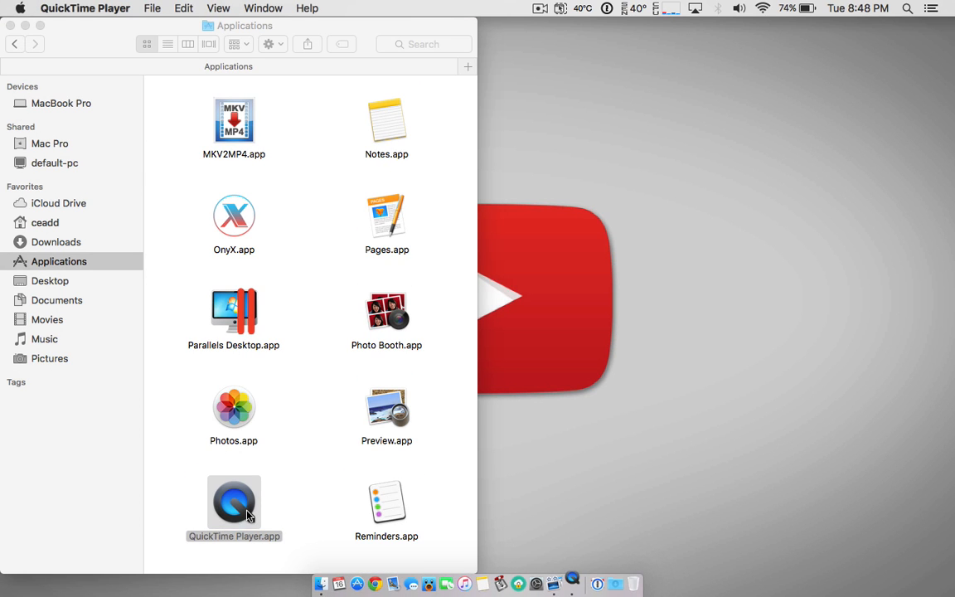
- Dismiss the file browser and bring up File > New Movie Recording
{"action": "double_click", "coordinate": [233, 499]}
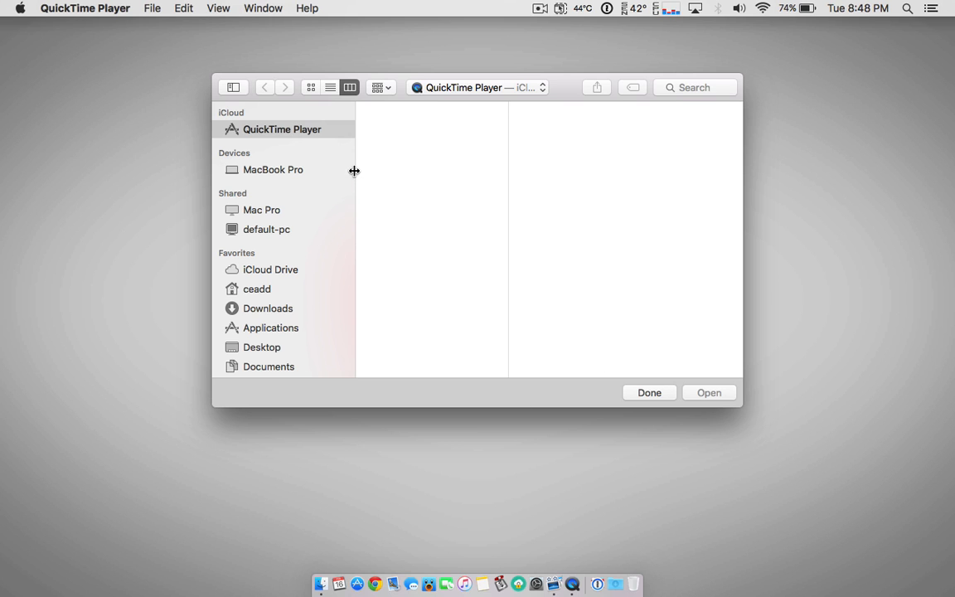
{"action": "mouse_move", "coordinate": [153, 8]}
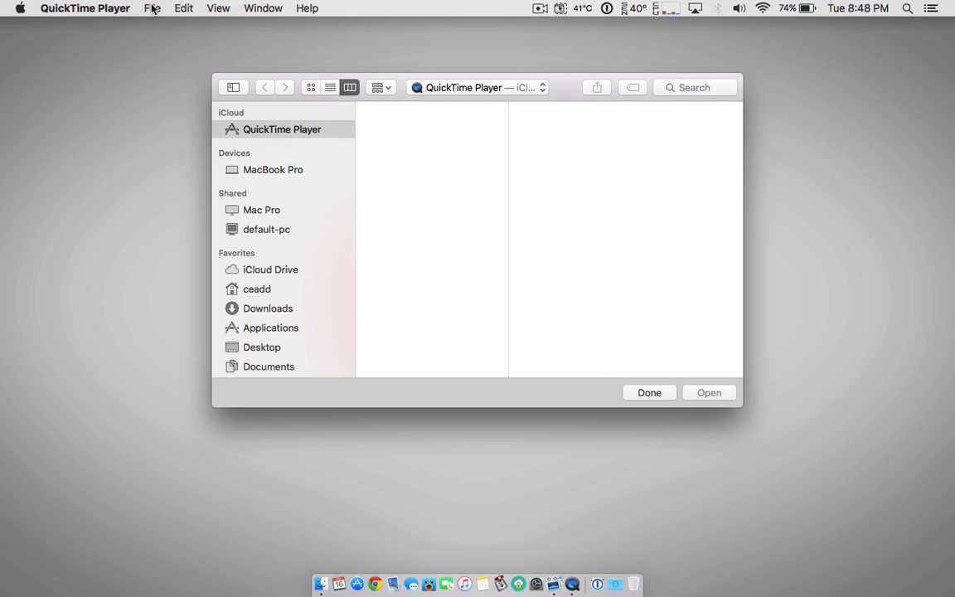
{"action": "left_click", "coordinate": [152, 8]}
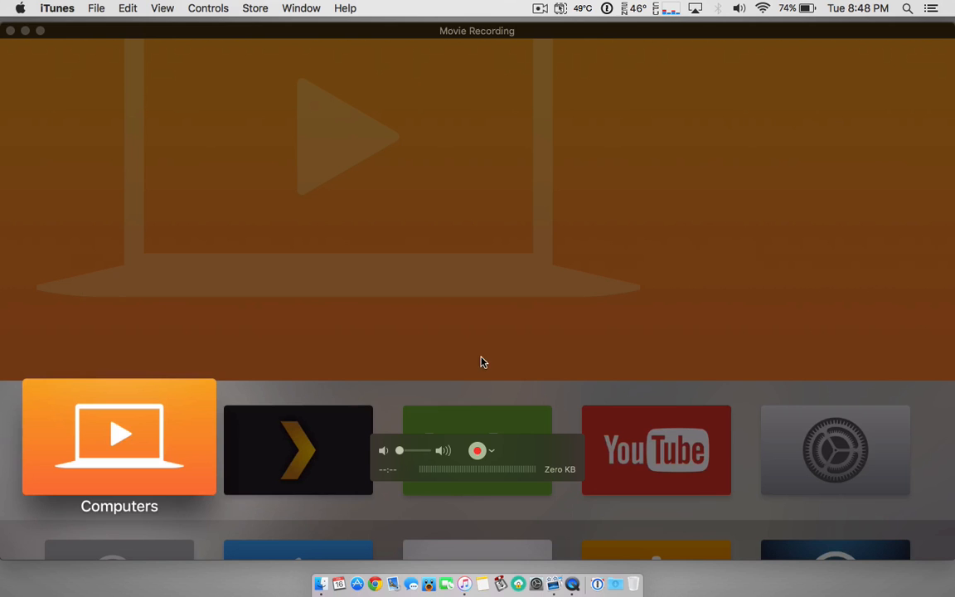
{"action": "mouse_move", "coordinate": [493, 449]}
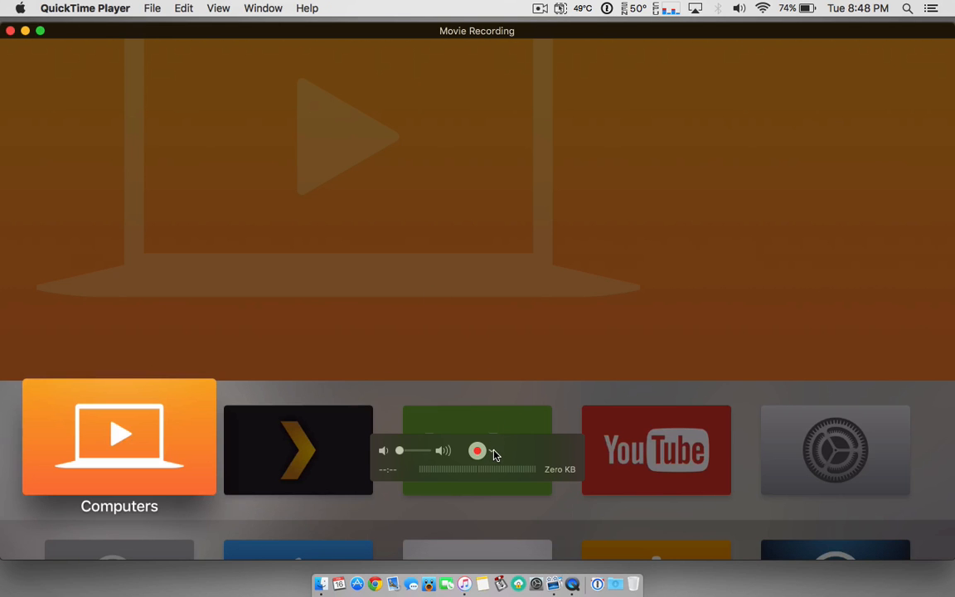
- Select the built-in microphone as the recording's audio source and confirm it
{"action": "left_click", "coordinate": [490, 450]}
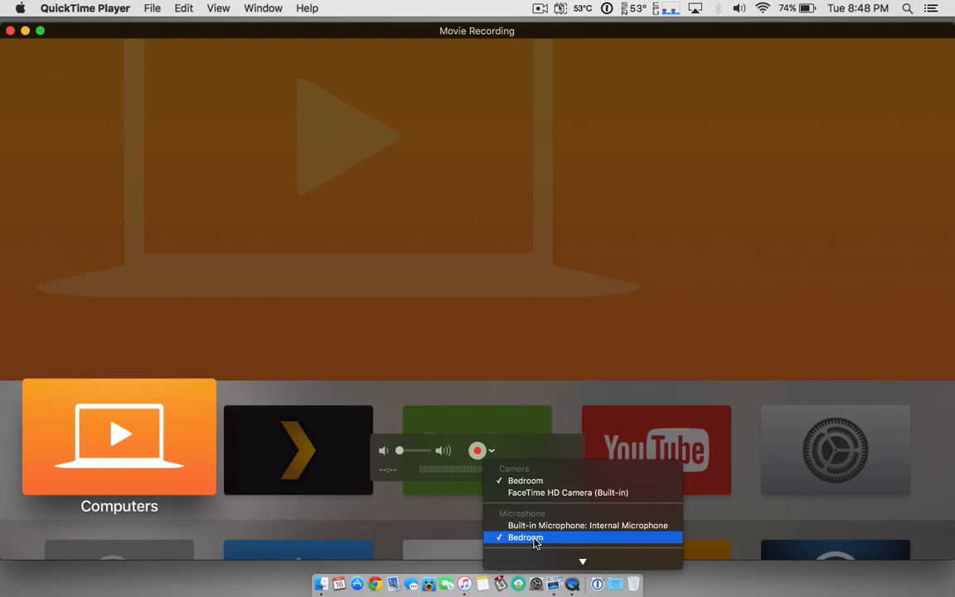
{"action": "mouse_move", "coordinate": [536, 539]}
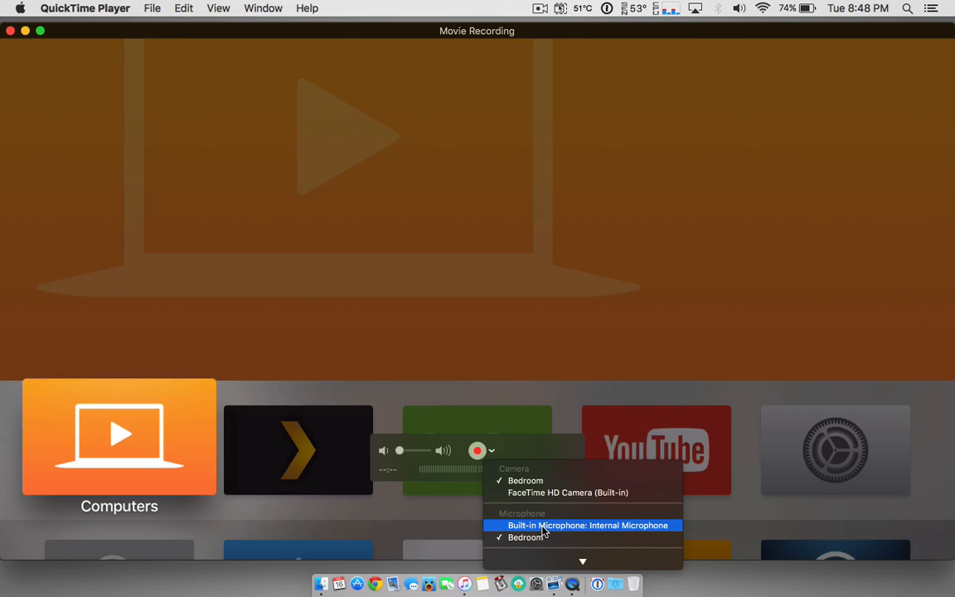
{"action": "left_click", "coordinate": [589, 525]}
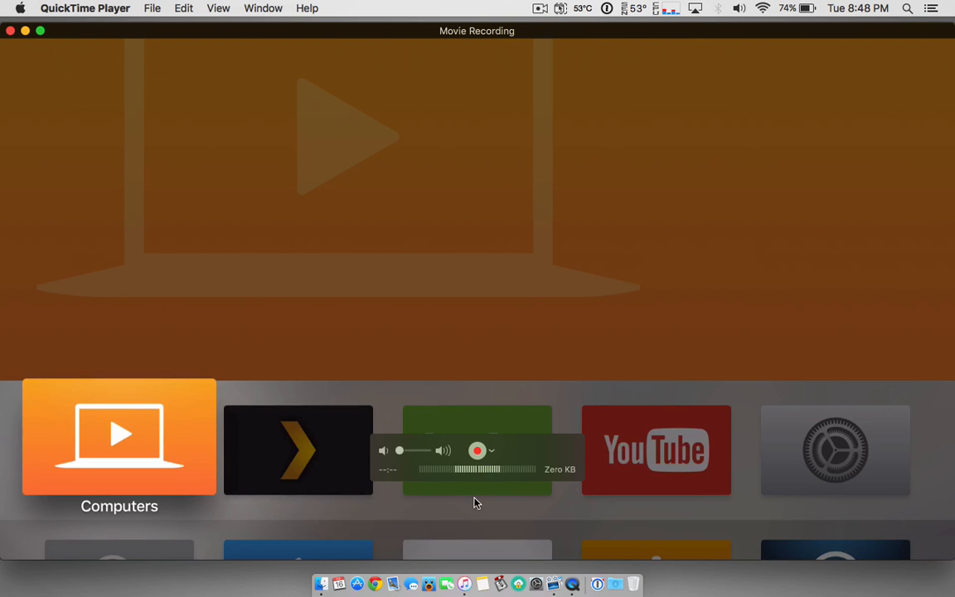
{"action": "left_click", "coordinate": [491, 450]}
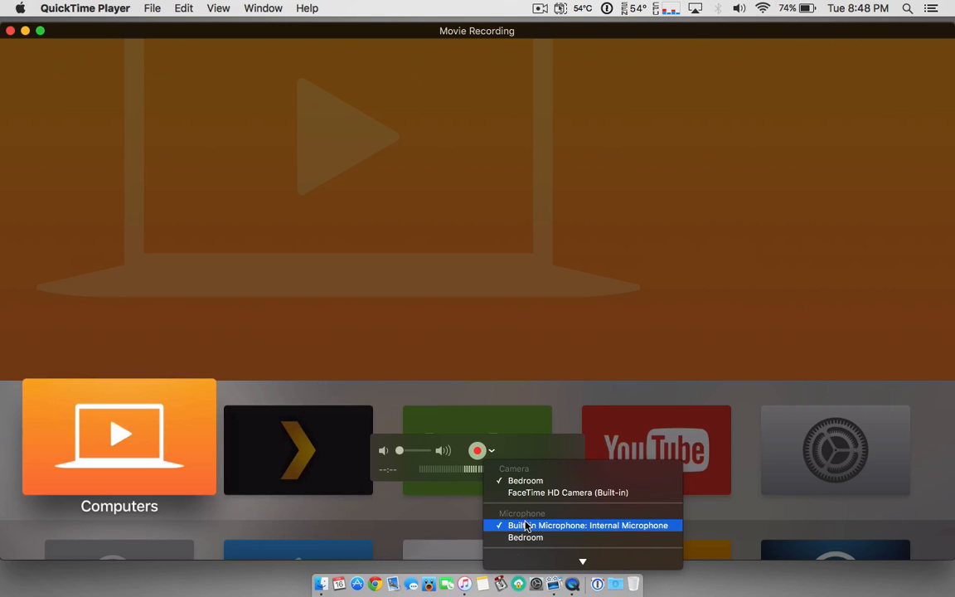
{"action": "left_click", "coordinate": [589, 524]}
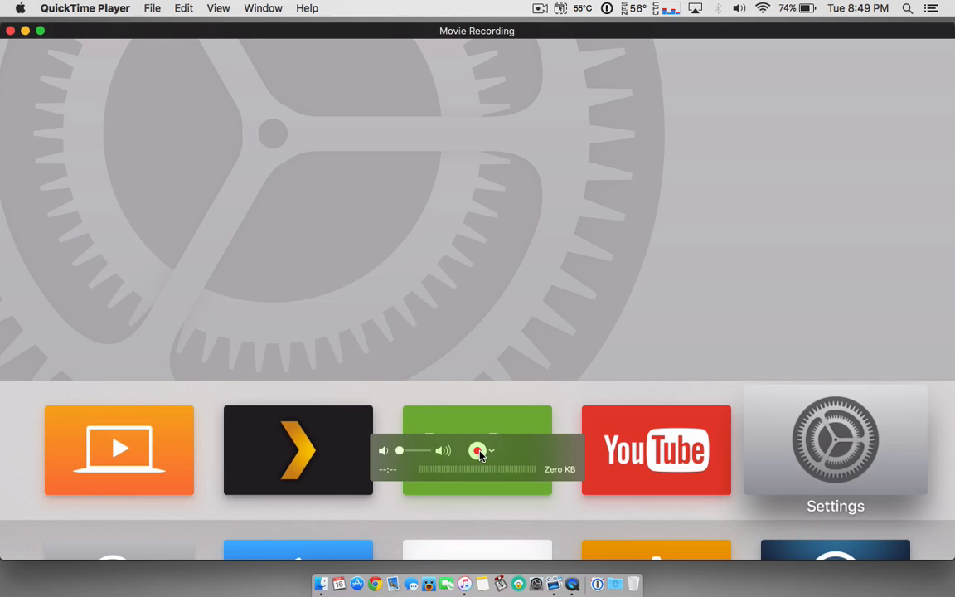
- Record 53 seconds of the Apple TV screen while browsing the YouTube app, then stop
{"action": "left_click", "coordinate": [477, 450]}
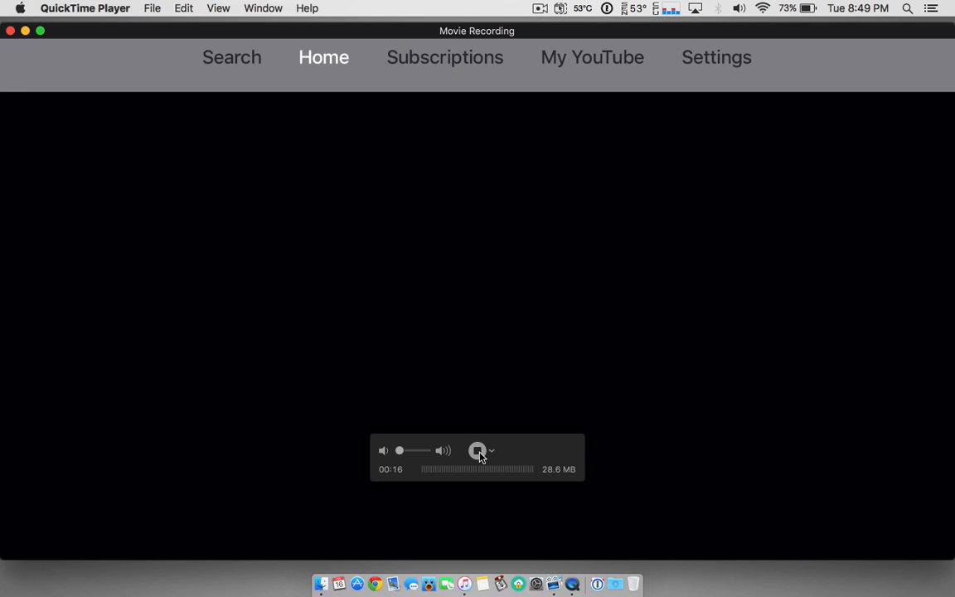
{"action": "left_click", "coordinate": [231, 58]}
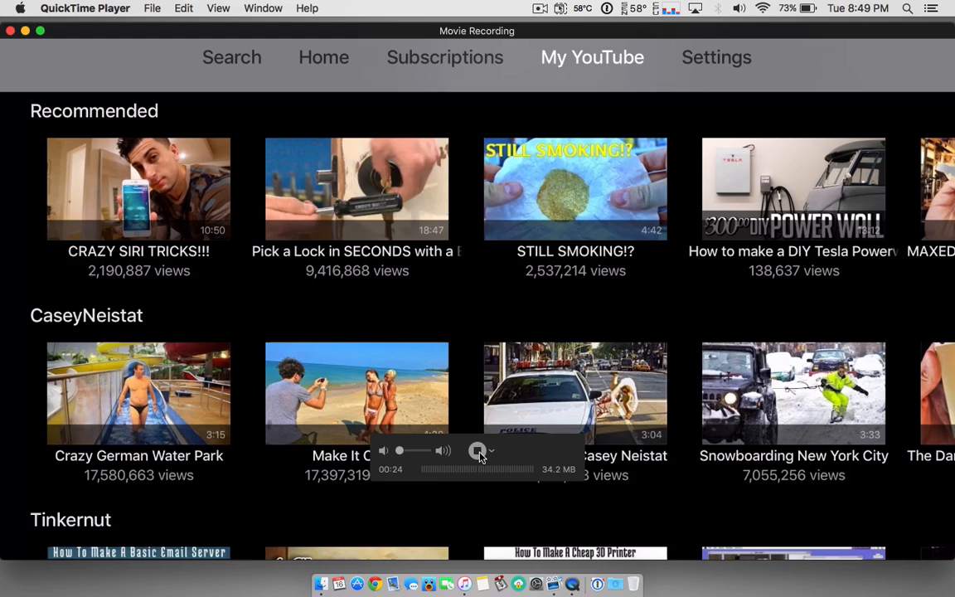
{"action": "left_click", "coordinate": [716, 57]}
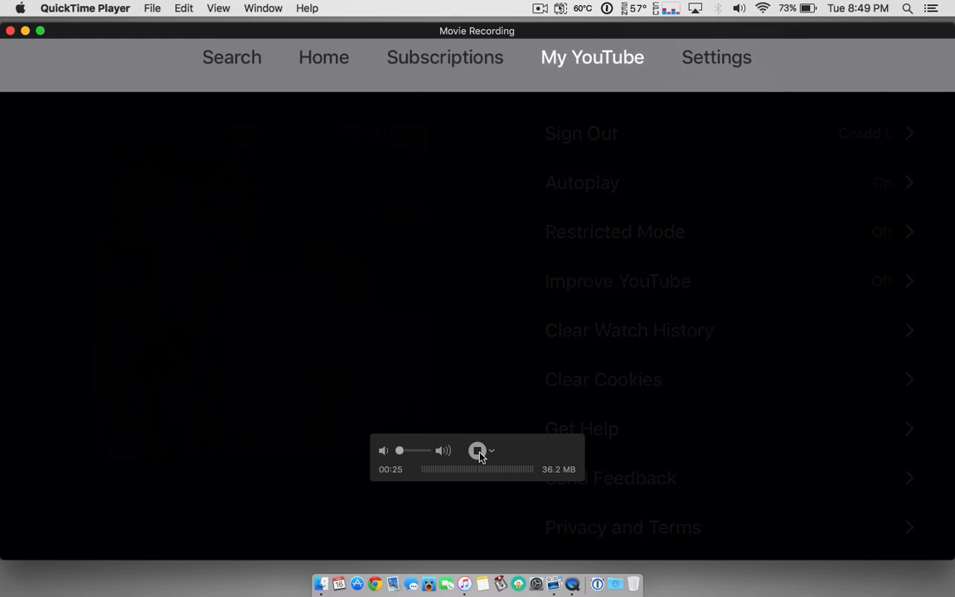
{"action": "left_click", "coordinate": [592, 57]}
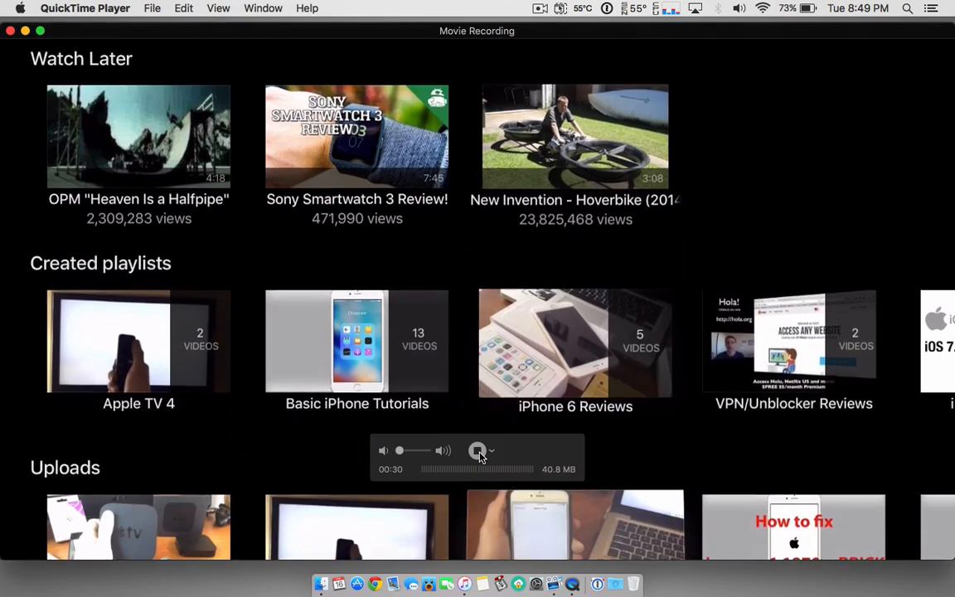
{"action": "scroll", "scroll_direction": "down", "scroll_amount": 3}
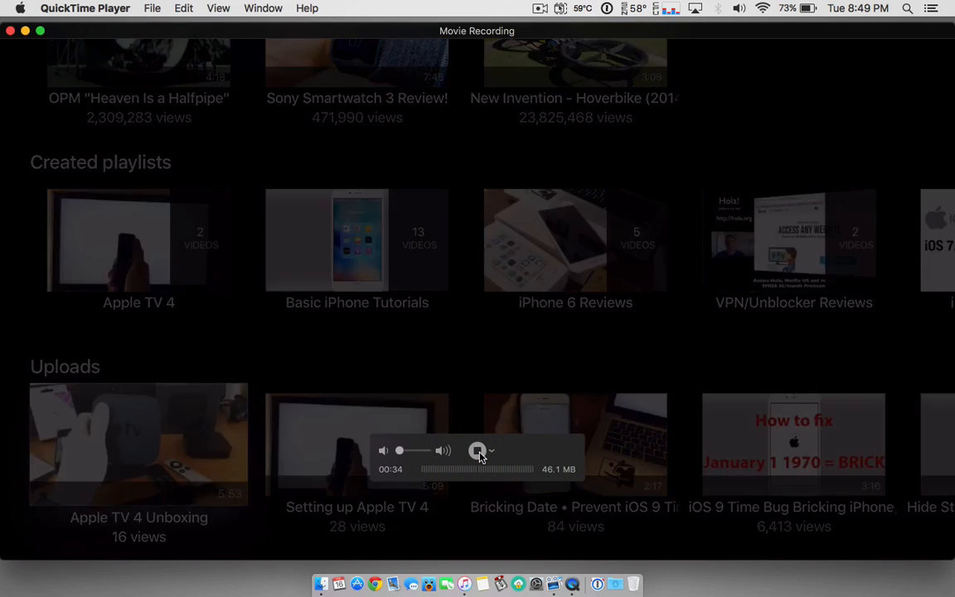
{"action": "left_click", "coordinate": [477, 450]}
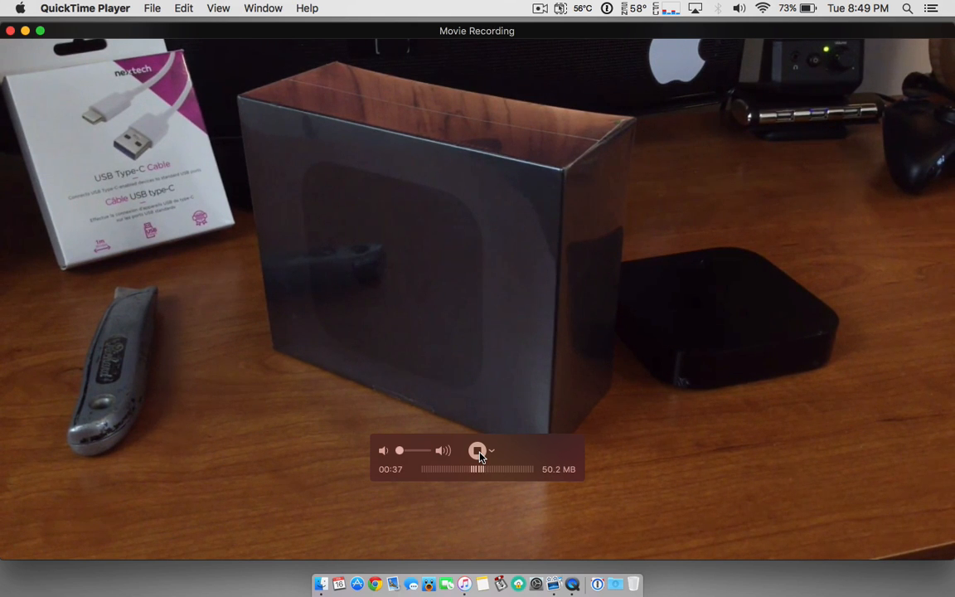
{"action": "left_click", "coordinate": [476, 450]}
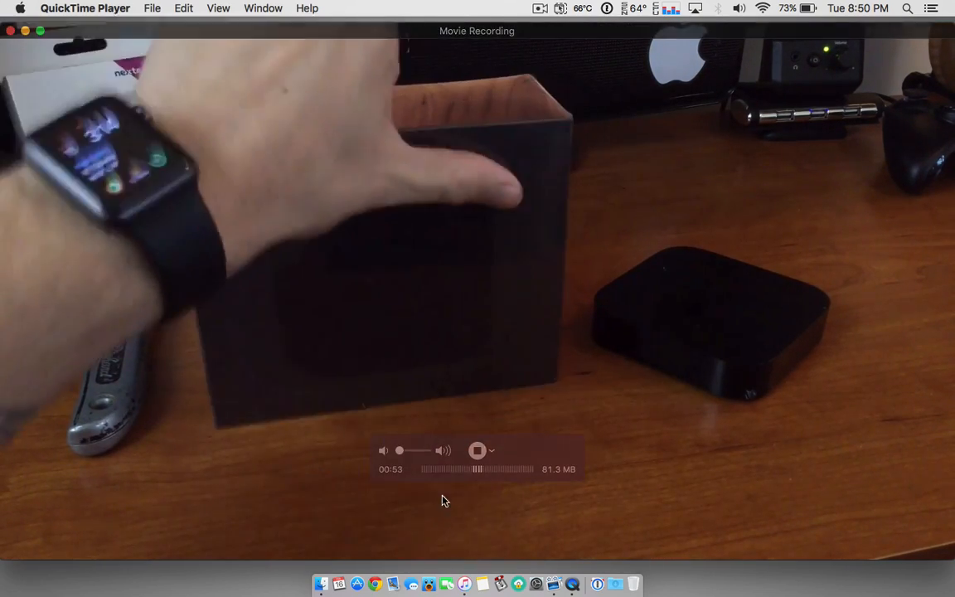
{"action": "left_click", "coordinate": [476, 450]}
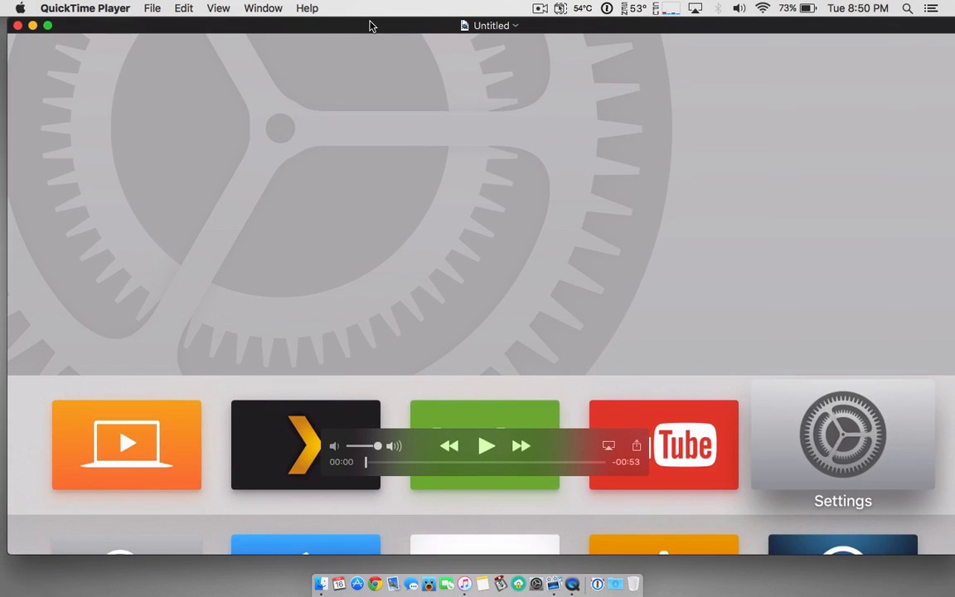
- Play the untitled 53-second recording and pause it around 0:39
{"action": "left_click", "coordinate": [484, 446]}
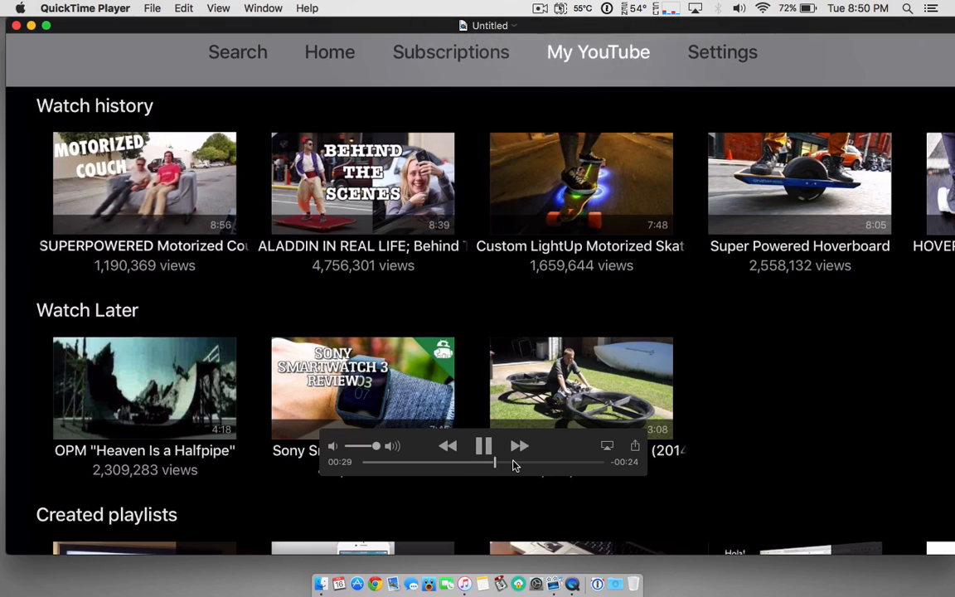
{"action": "scroll", "scroll_direction": "down", "scroll_amount": 3}
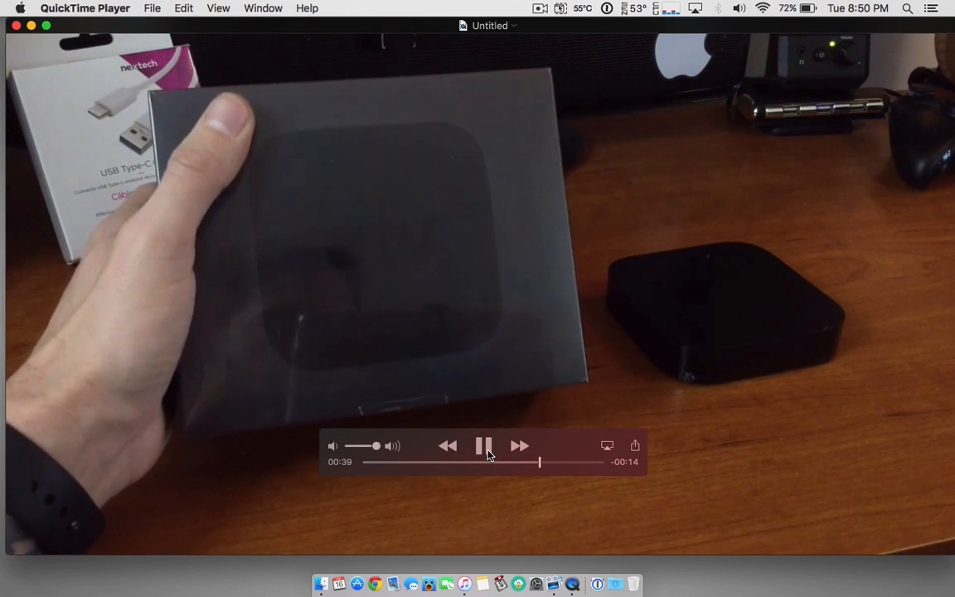
{"action": "left_click", "coordinate": [513, 25]}
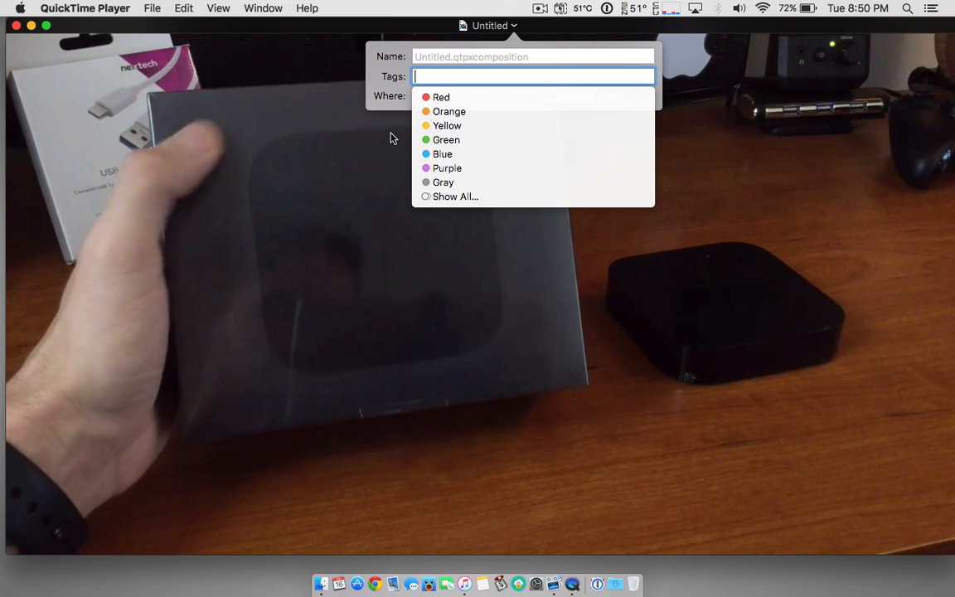
- Save the movie as Untitled.mov into a folder chosen from the Where list
{"action": "type", "text": "`"}
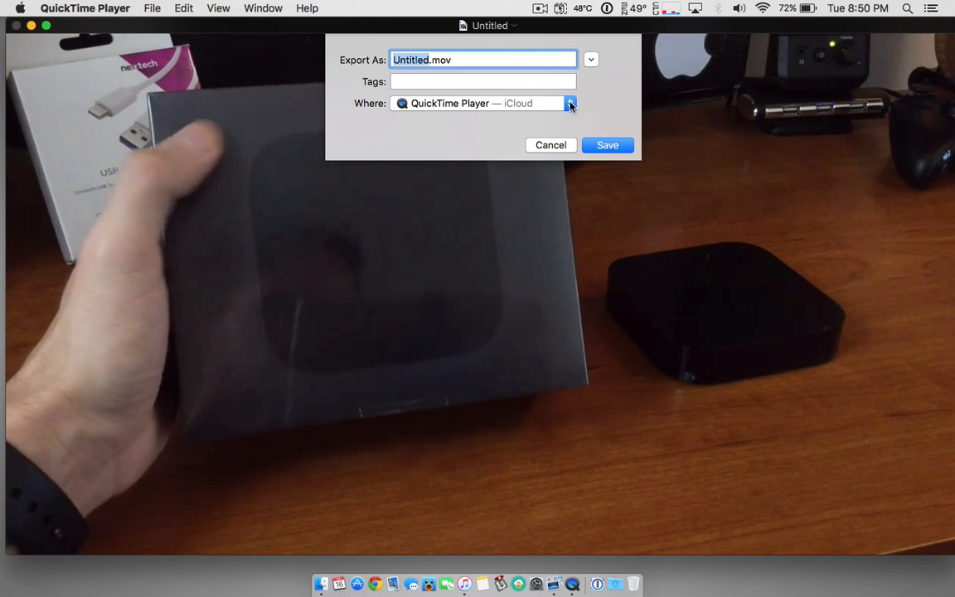
{"action": "left_click", "coordinate": [570, 103]}
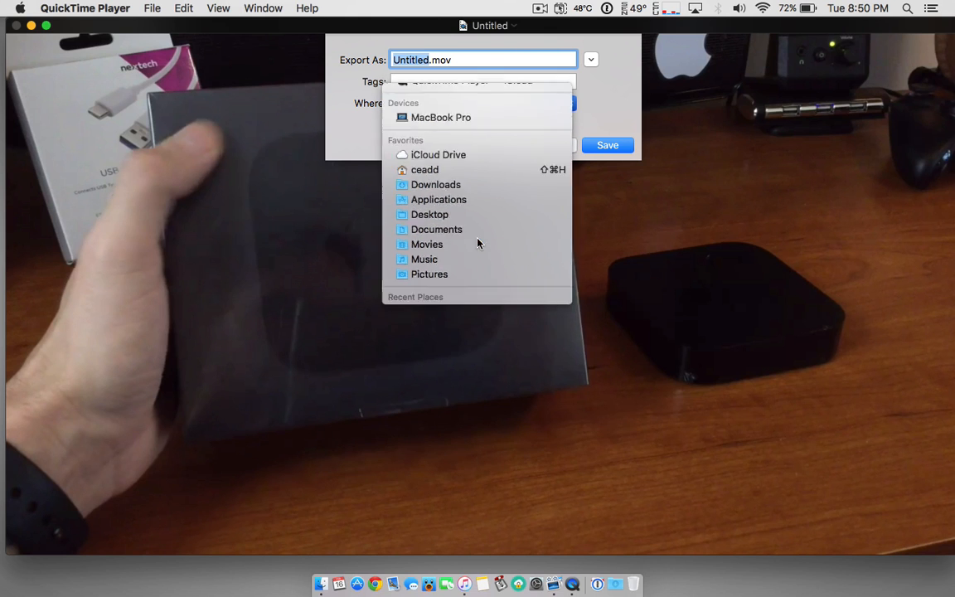
{"action": "left_click", "coordinate": [608, 145]}
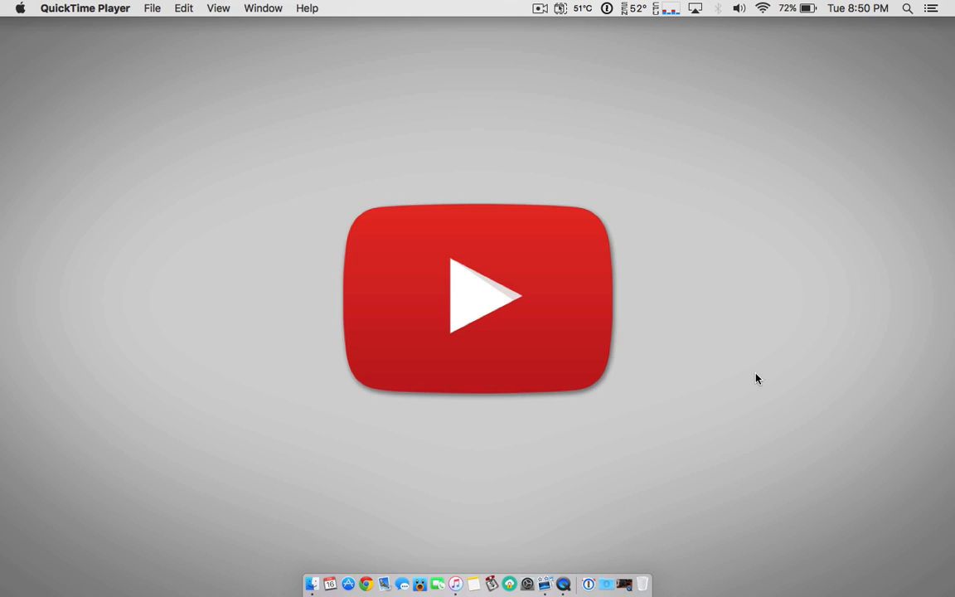
{"action": "mouse_move", "coordinate": [585, 116]}
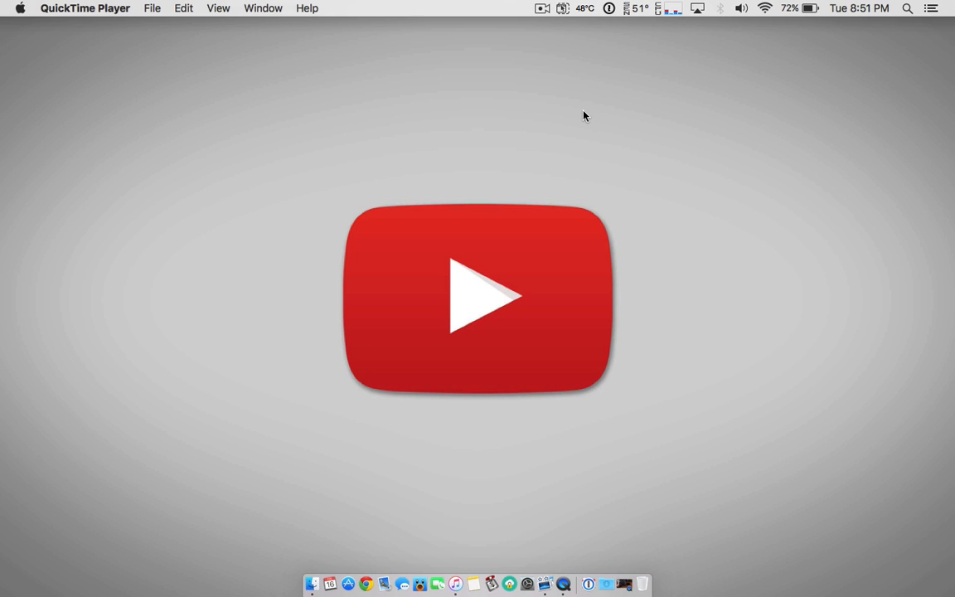
{"action": "mouse_move", "coordinate": [562, 583]}
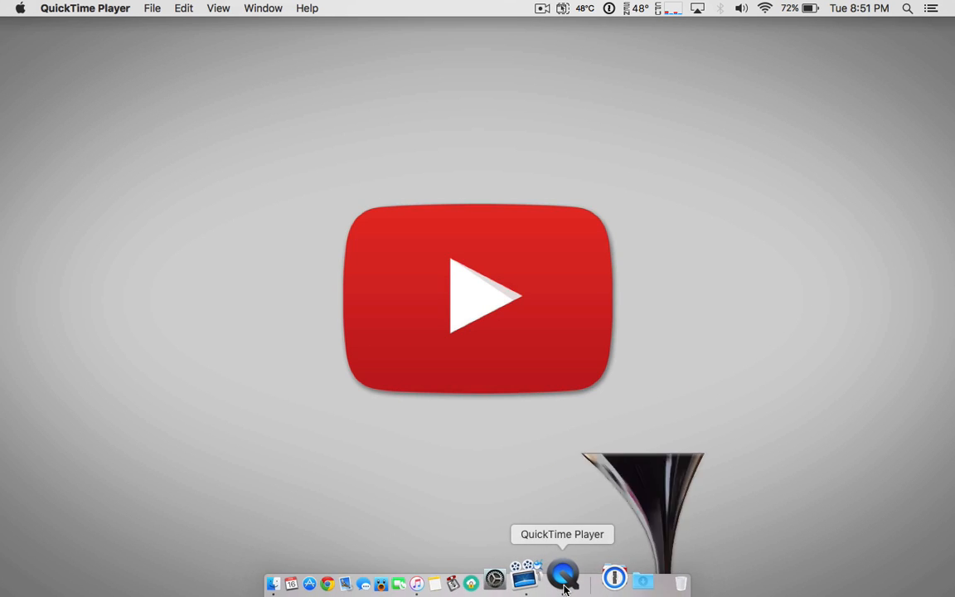
- Restore the Untitled.mov window, paused at 0:39, from the QuickTime Player Dock icon
{"action": "left_click", "coordinate": [562, 576]}
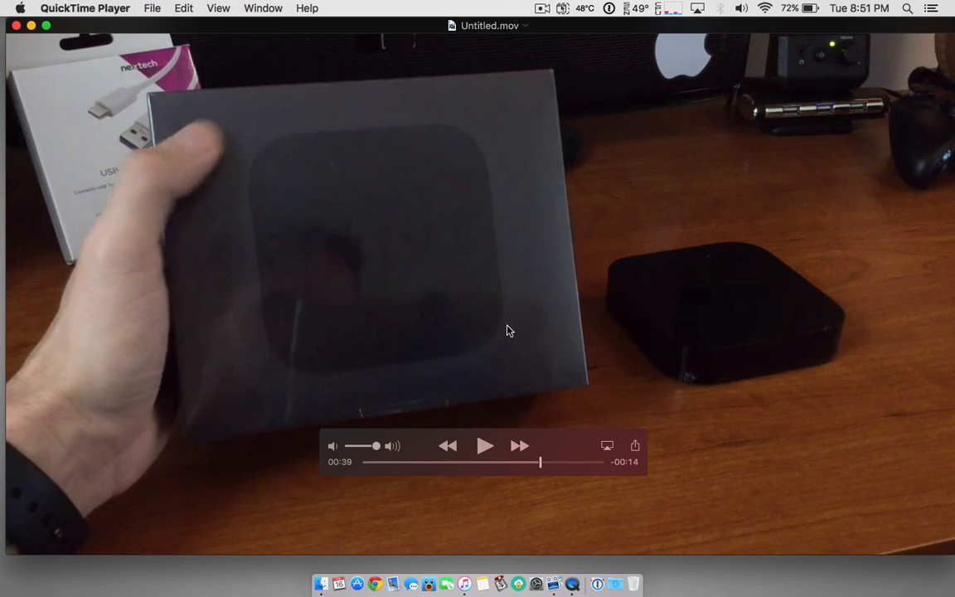